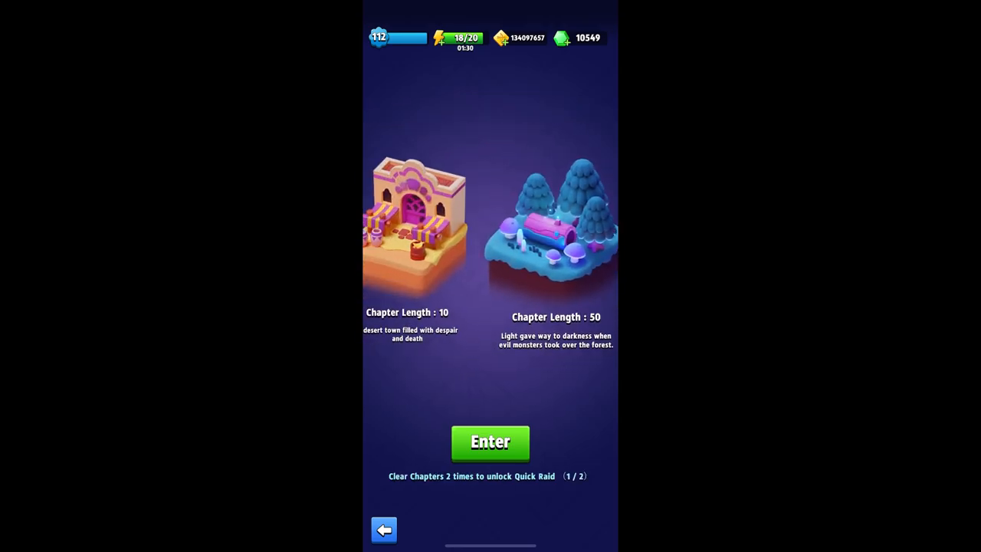
Return from chapter selection to the world screen showing Underwater Ruins cleared.
scroll(left, 3)
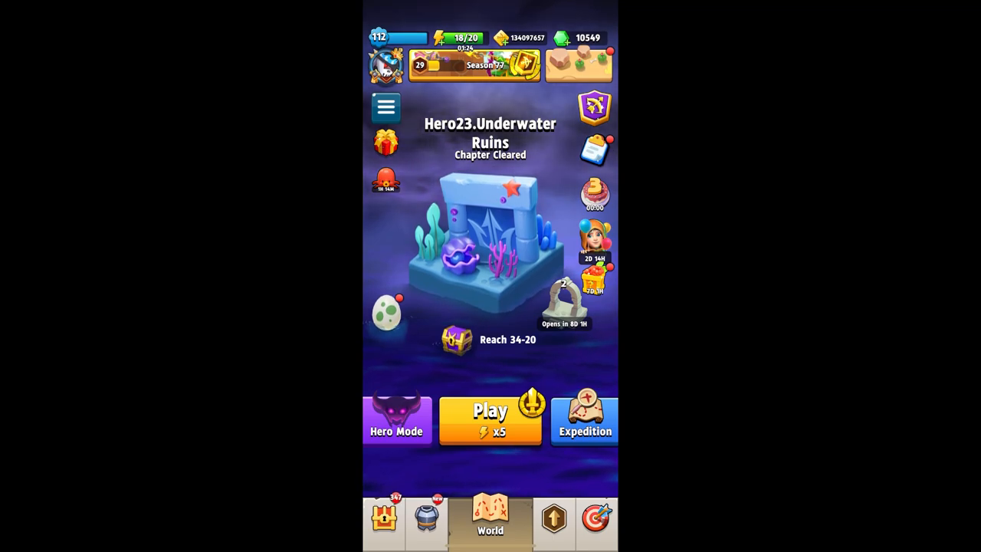
Browse the hero's full equipment collection down through the farmed gear.
click(426, 521)
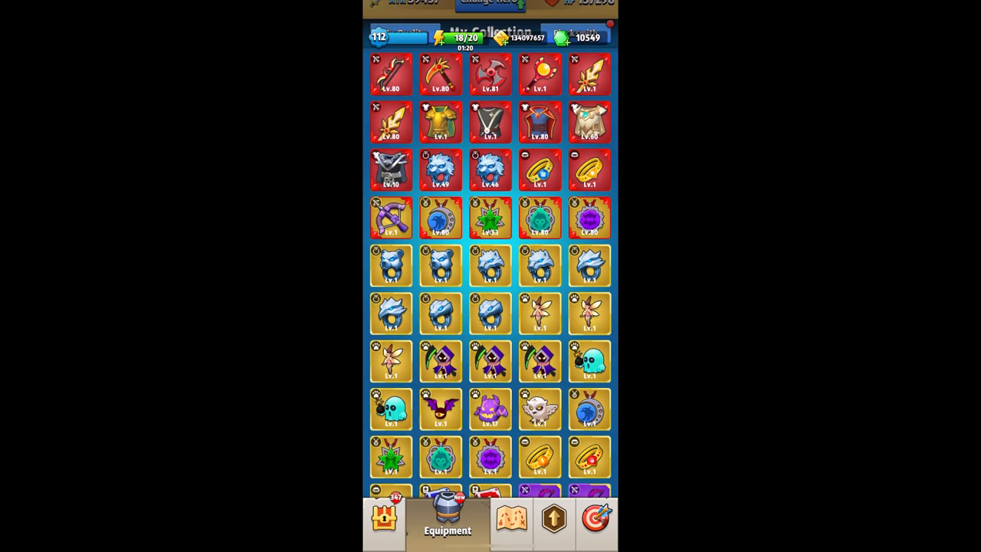
scroll(down, 3)
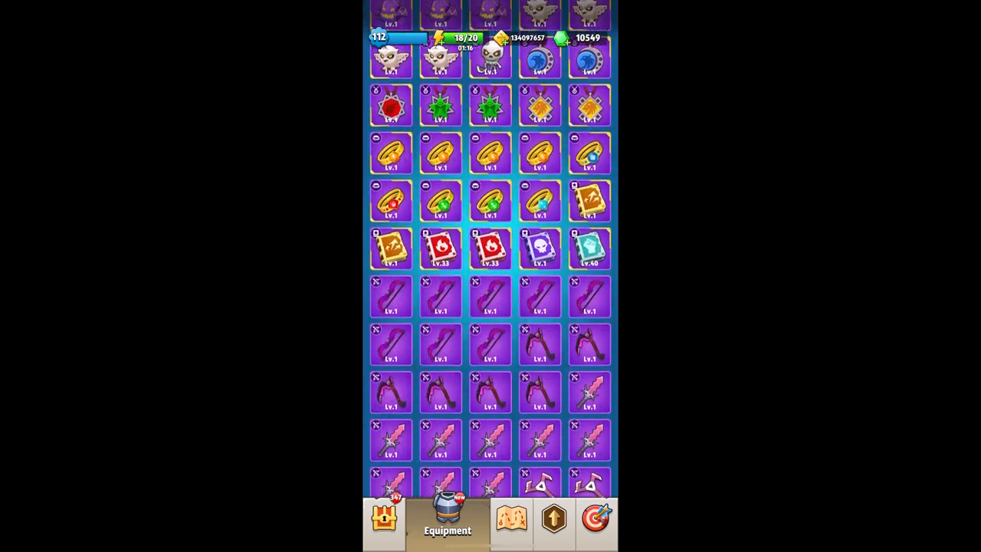
scroll(down, 3)
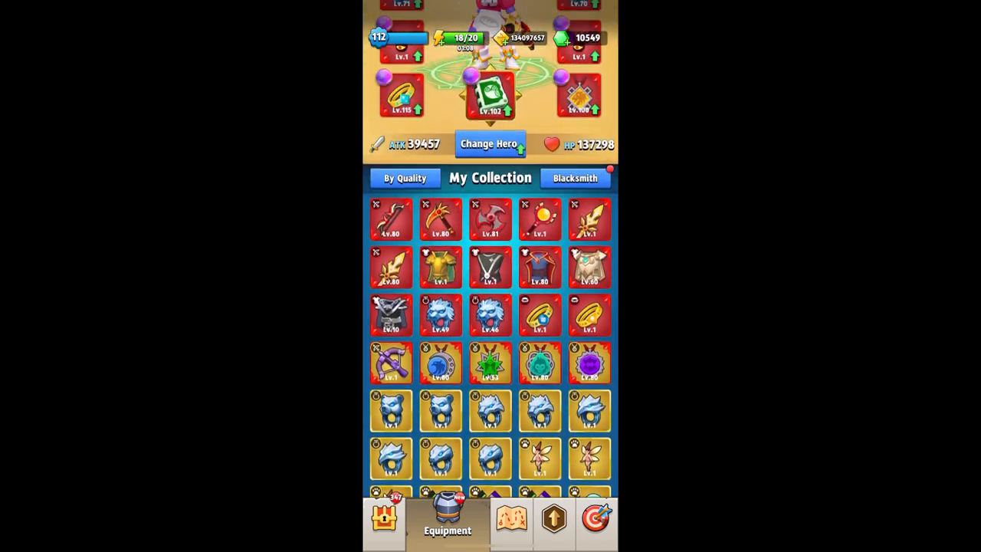
Review the blacksmith's fusable equipment list, then return to the hero's equipment overview.
click(575, 178)
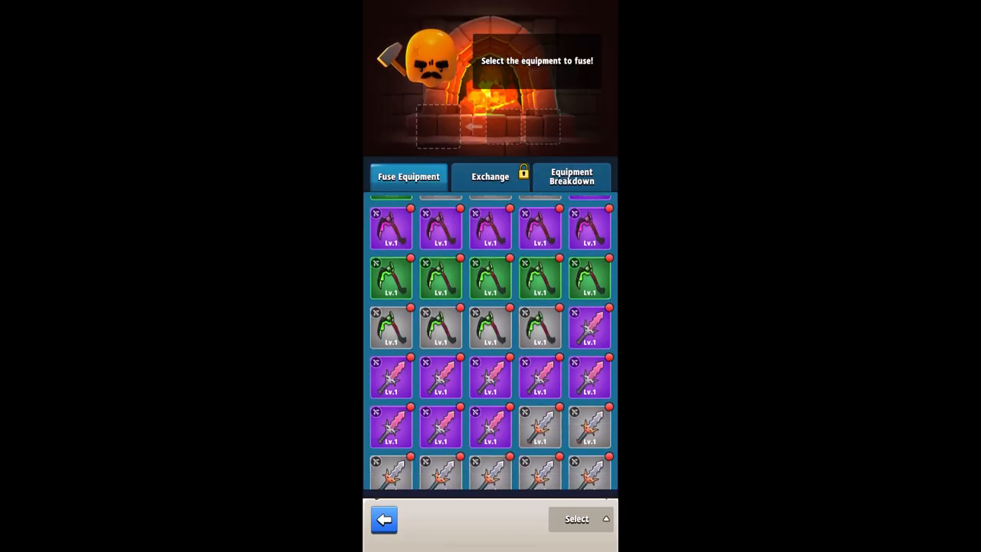
scroll(down, 3)
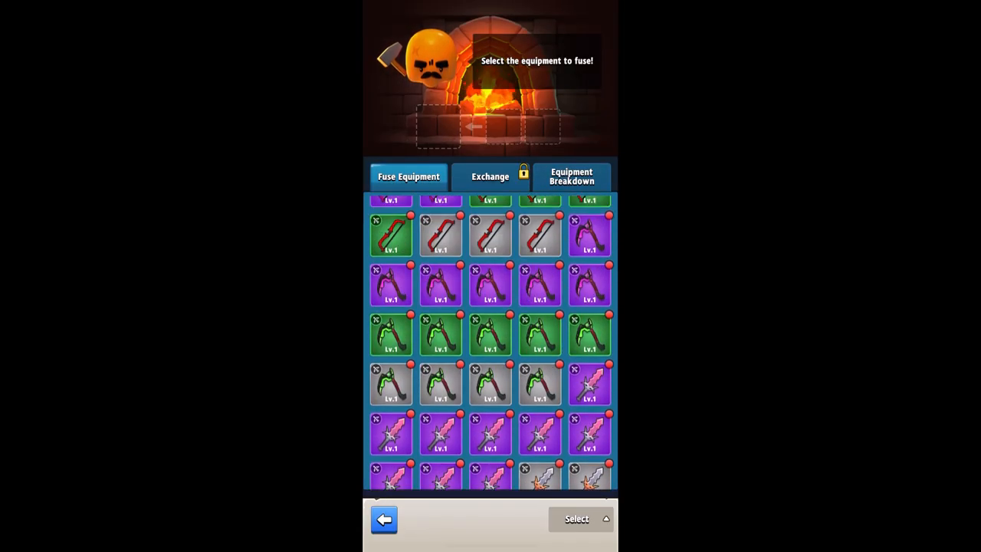
click(383, 518)
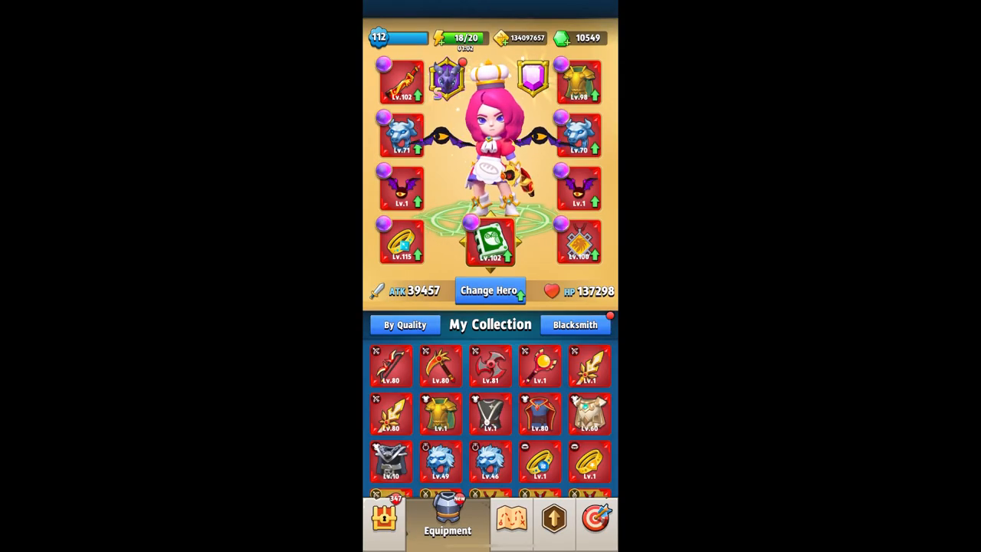